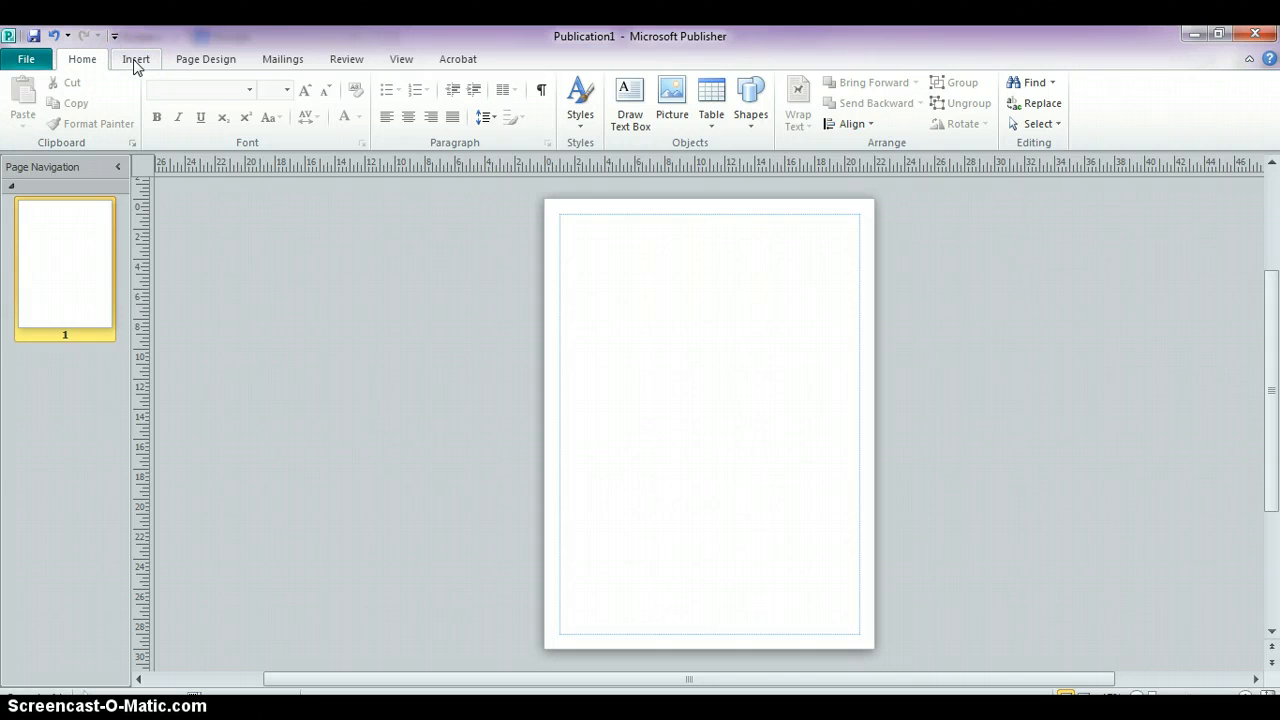
Bring up the WordArt styles gallery from the Insert ribbon.
click(136, 60)
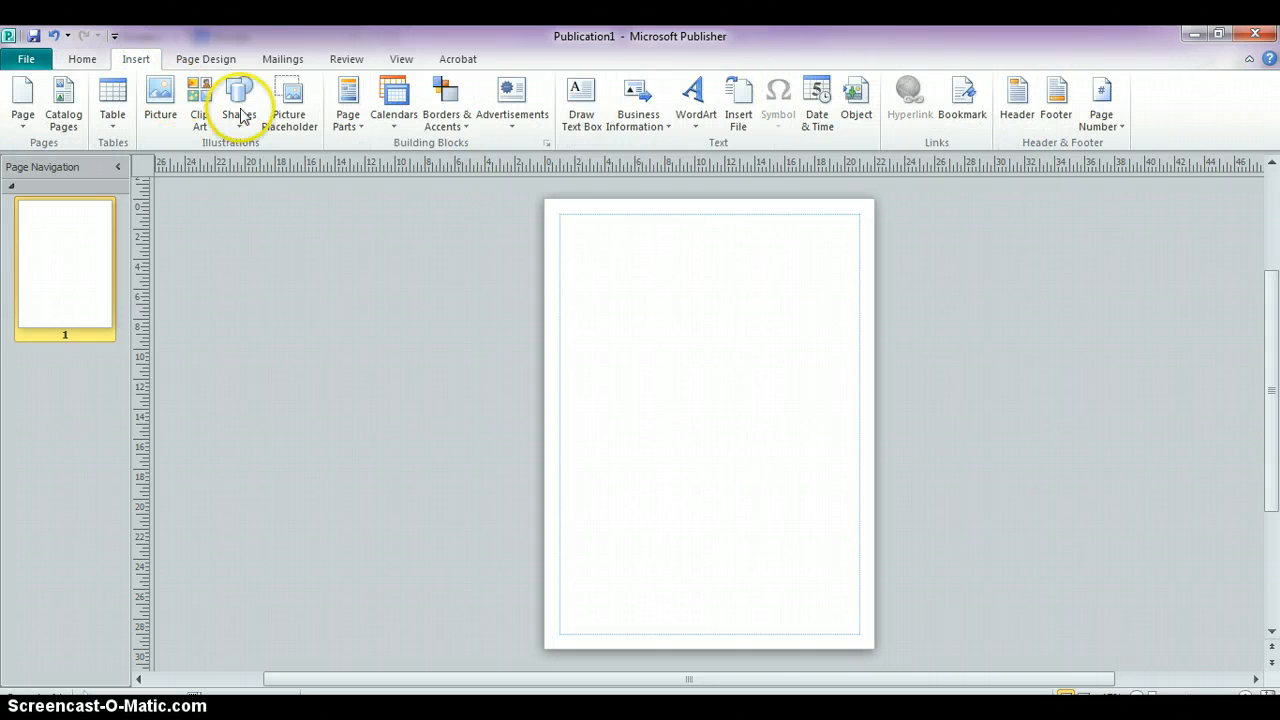
mouse_move(696, 96)
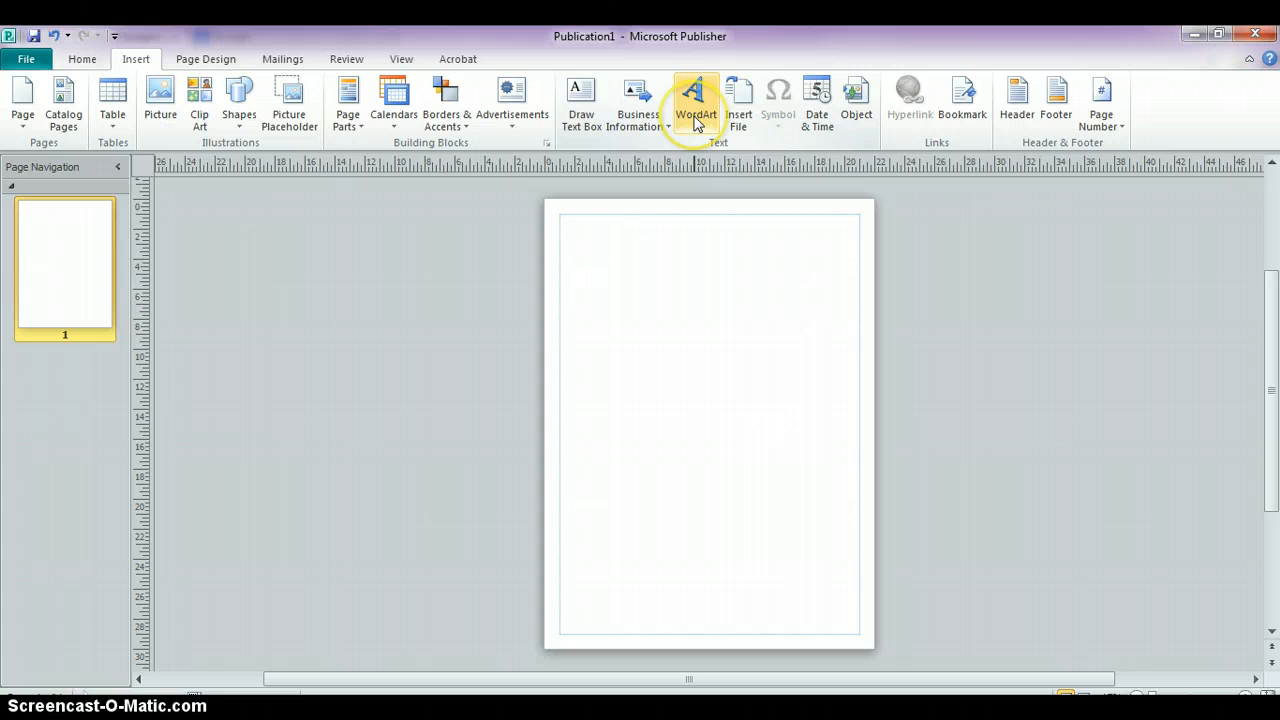
click(696, 100)
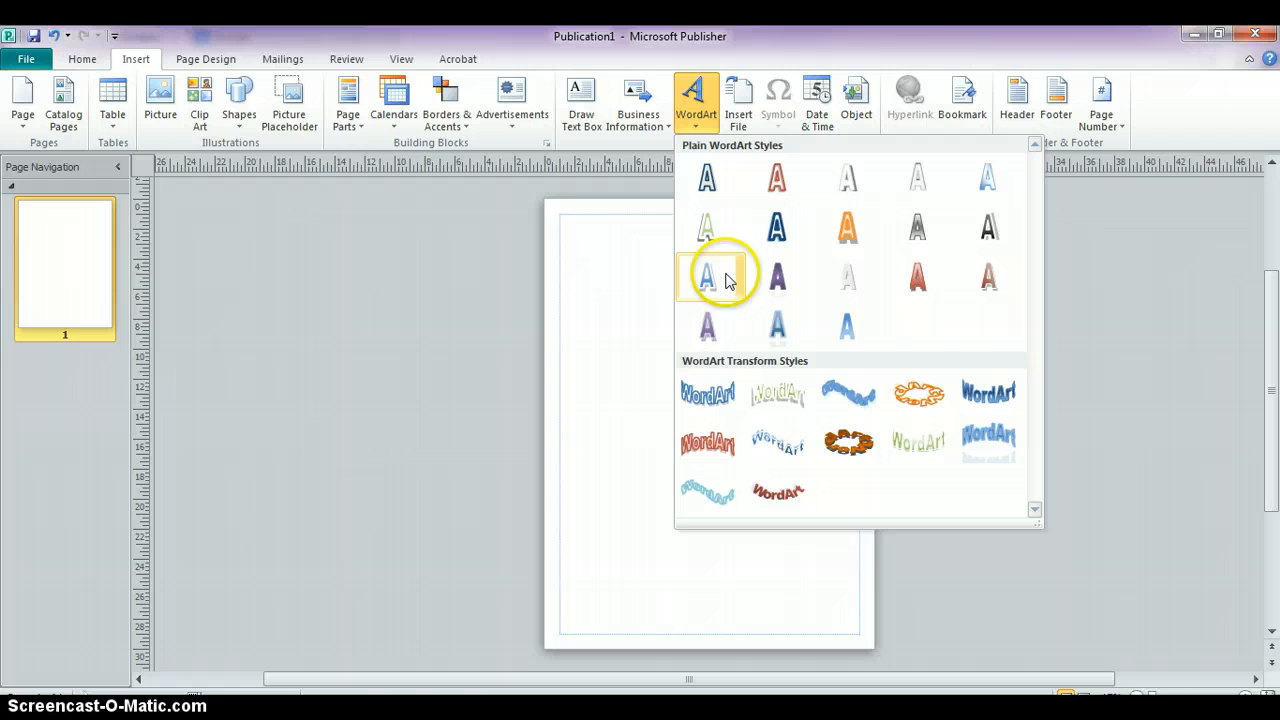
mouse_move(708, 276)
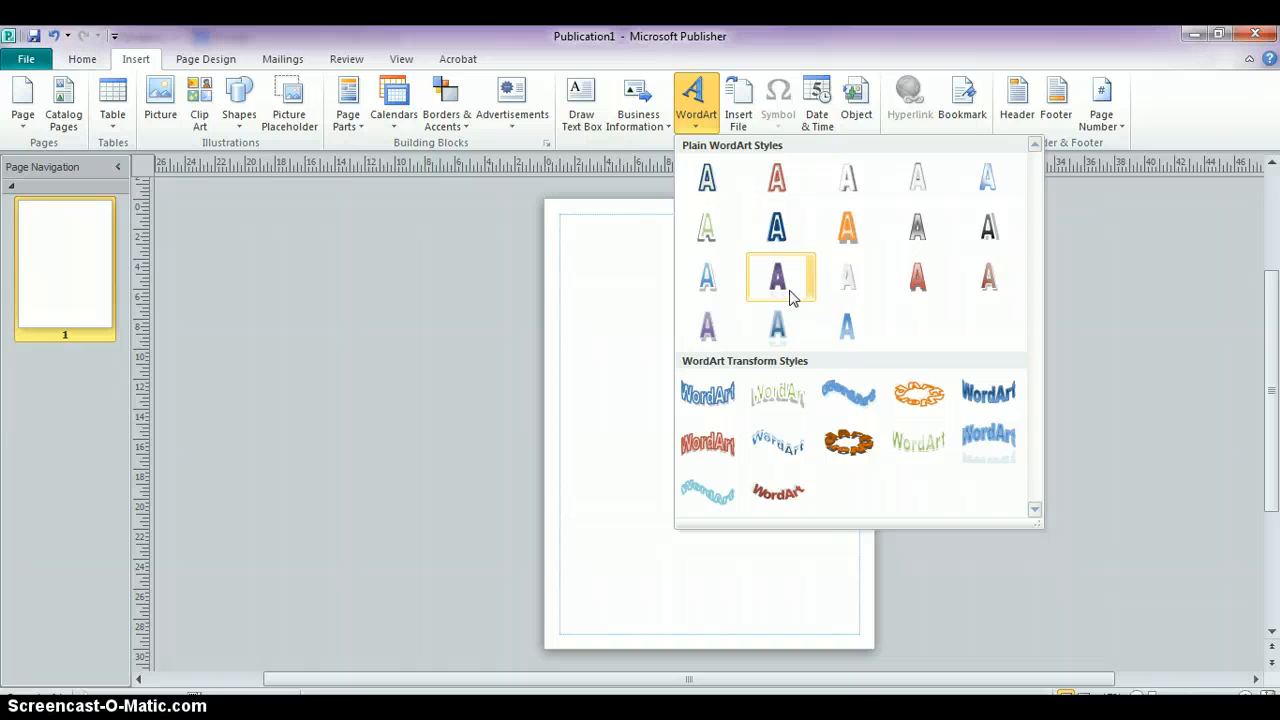
mouse_move(780, 278)
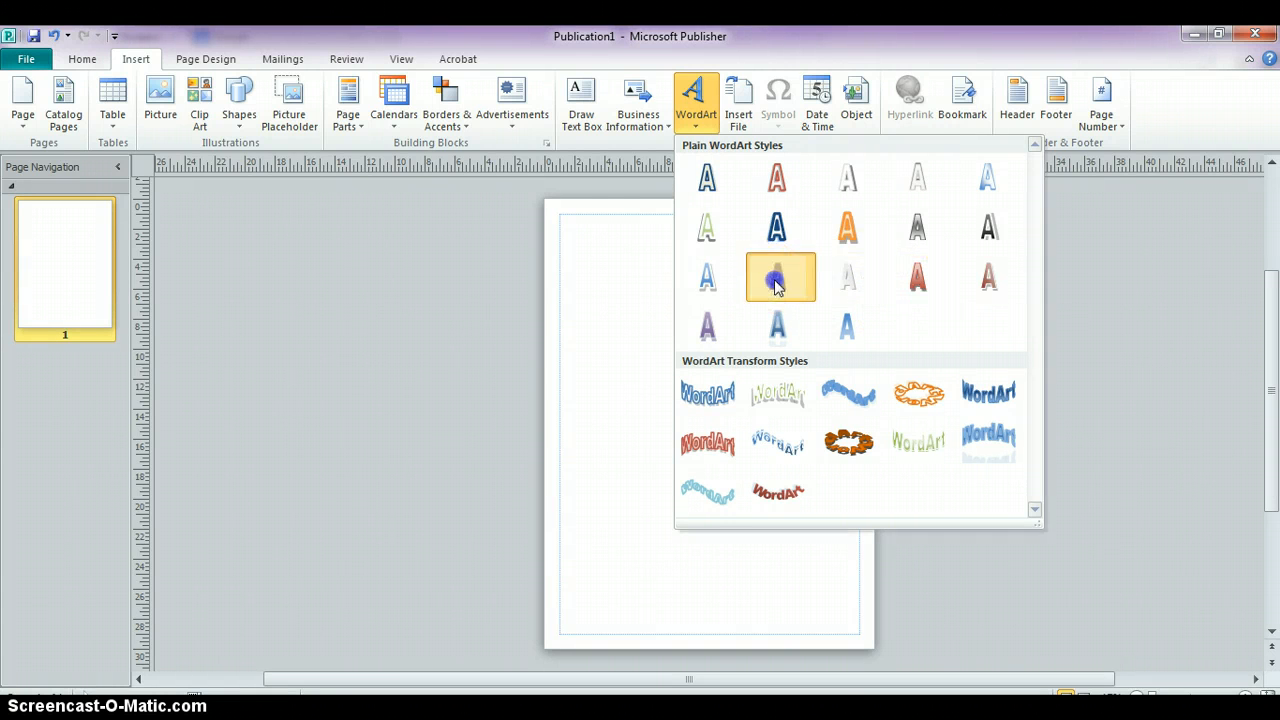
Insert purple Plain WordArt reading 'Harriet Tubman Famous American Hero'.
click(780, 276)
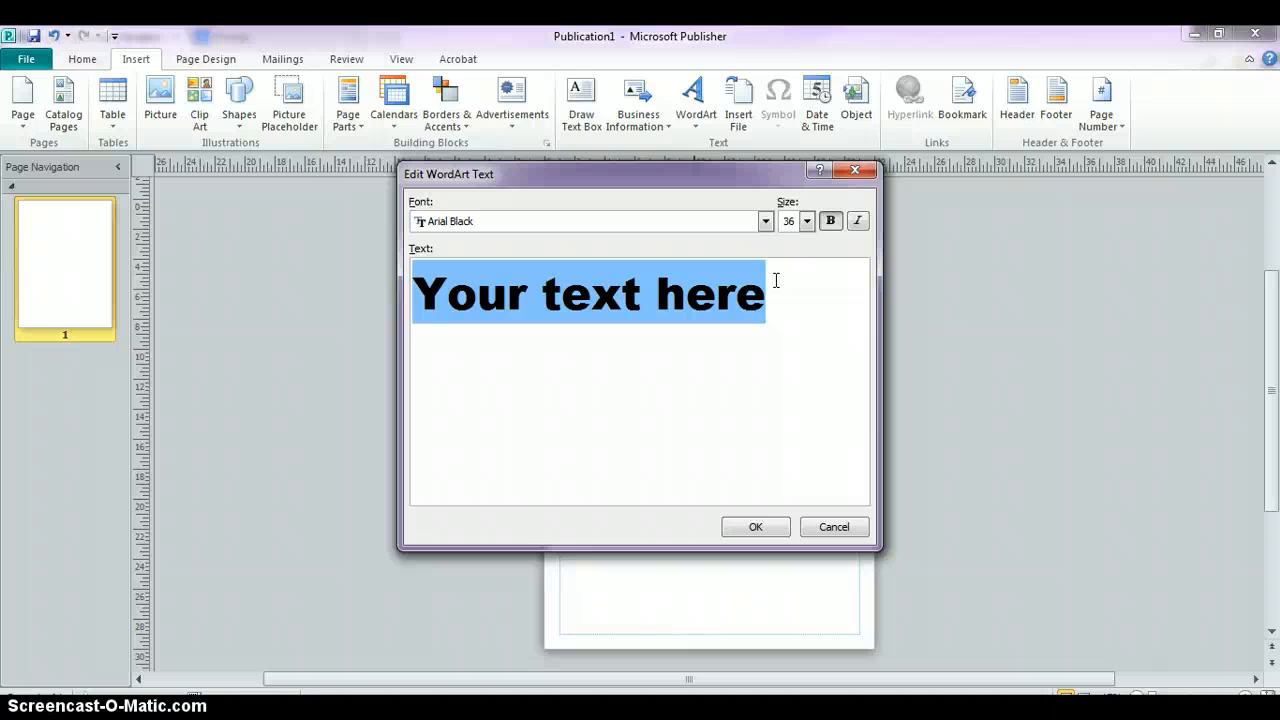
text(Harr)
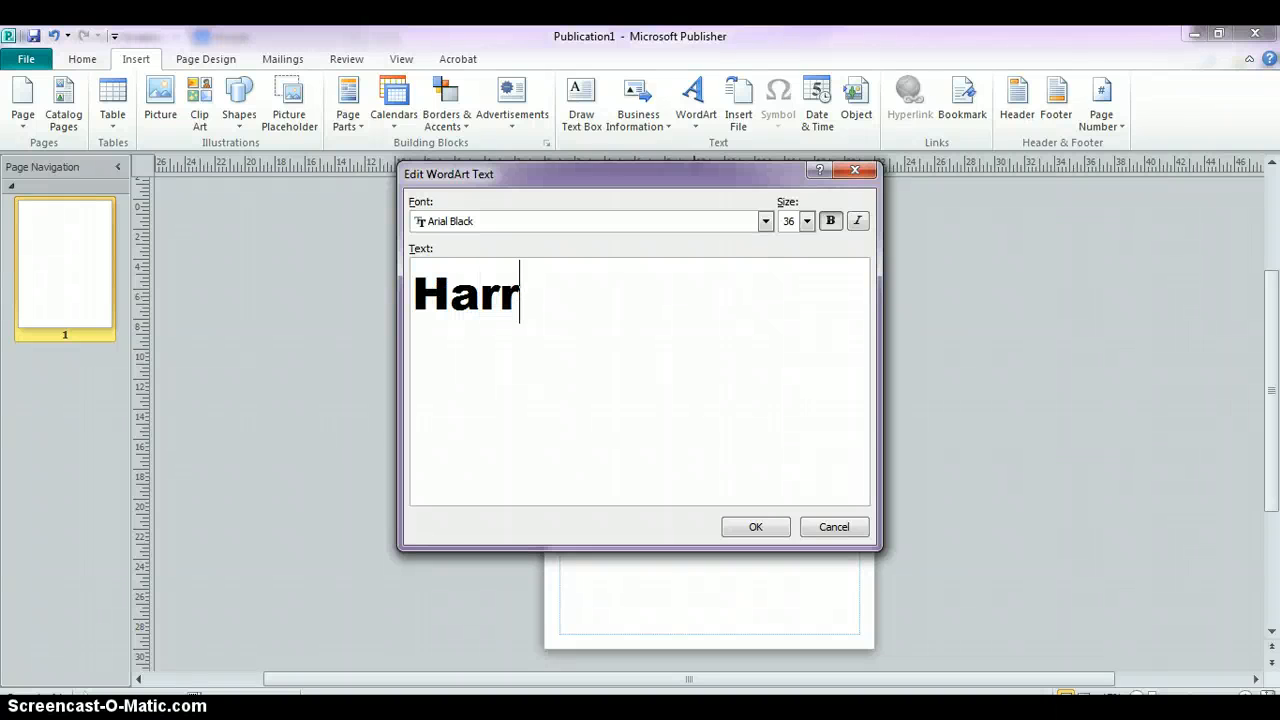
text(iet Tub)
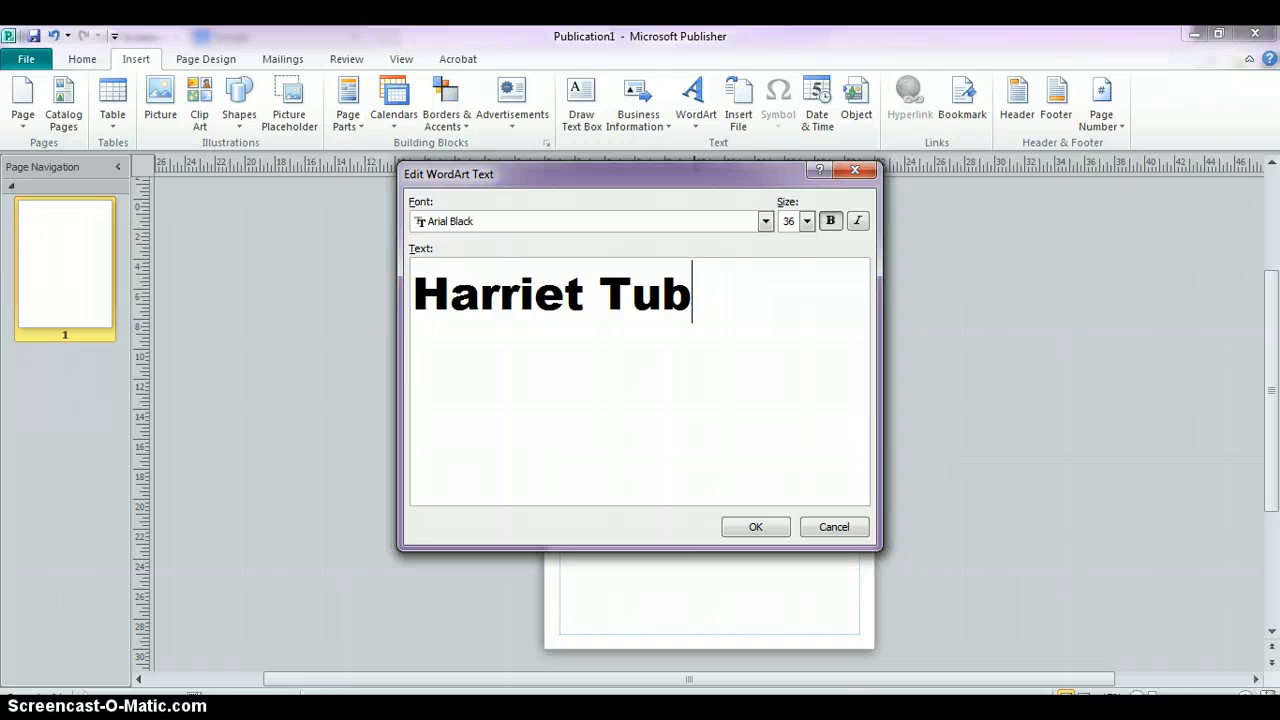
text(man)
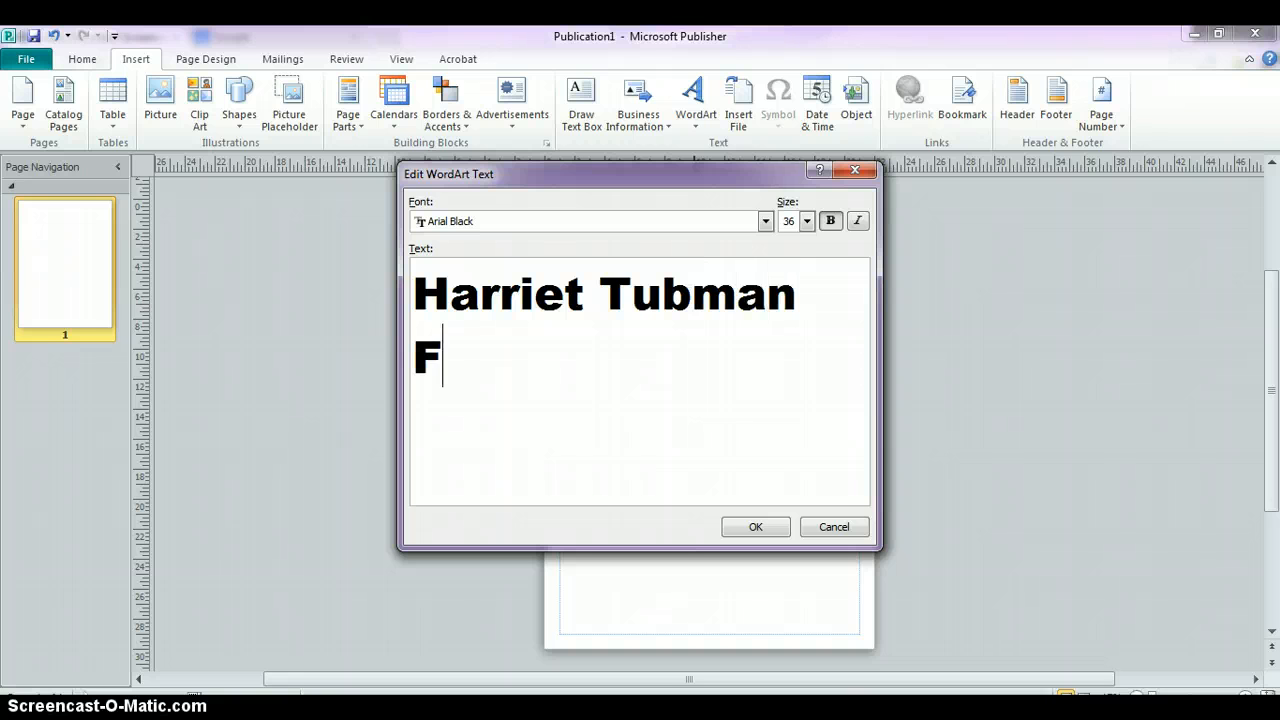
text(amous American)
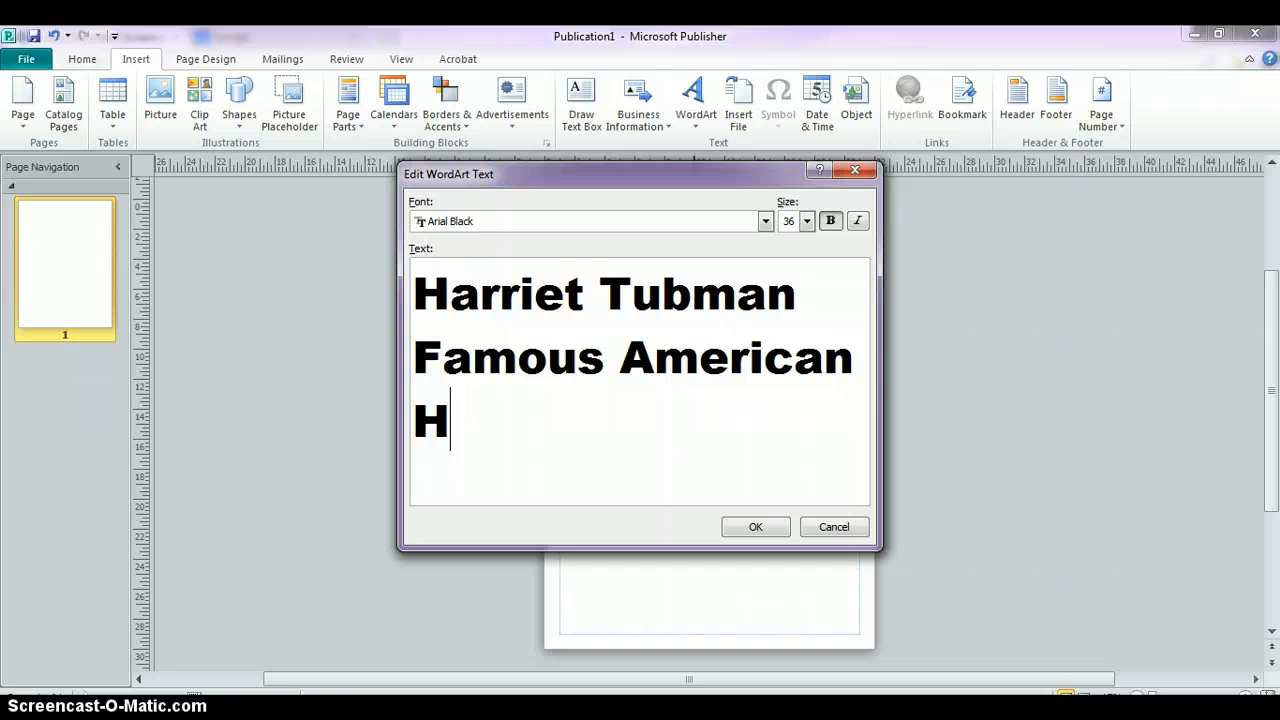
text(ero)
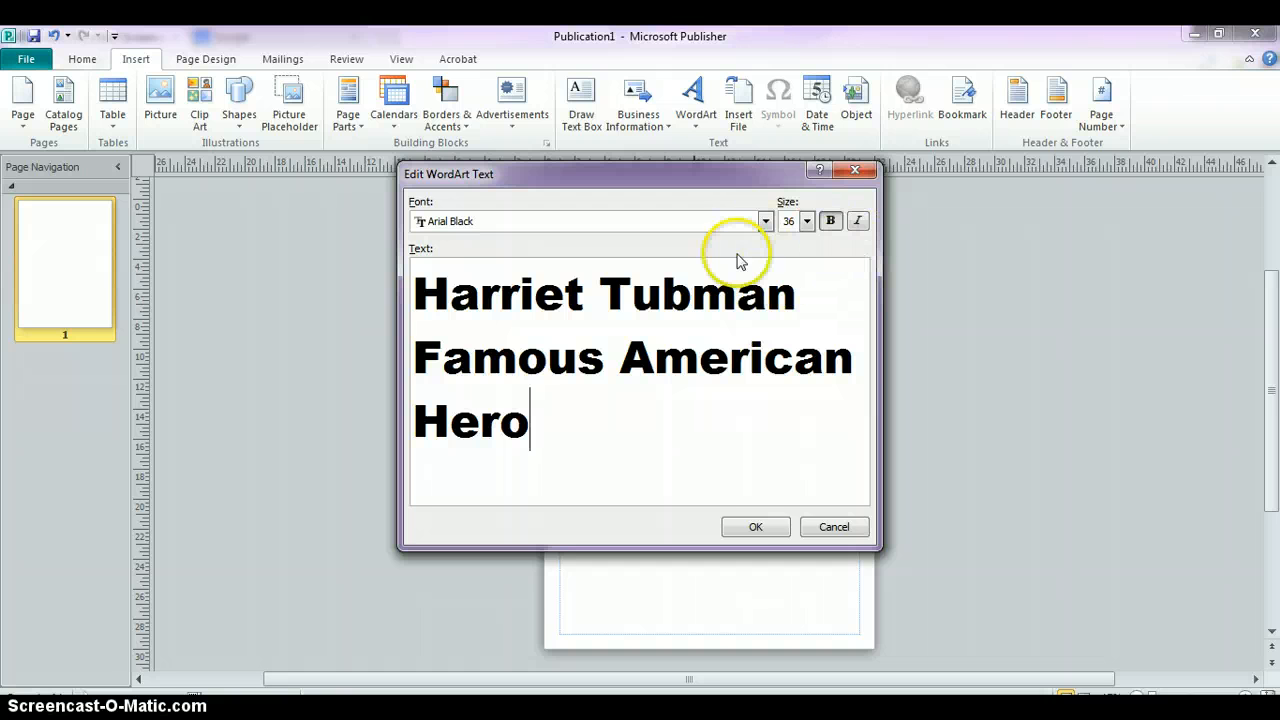
click(756, 528)
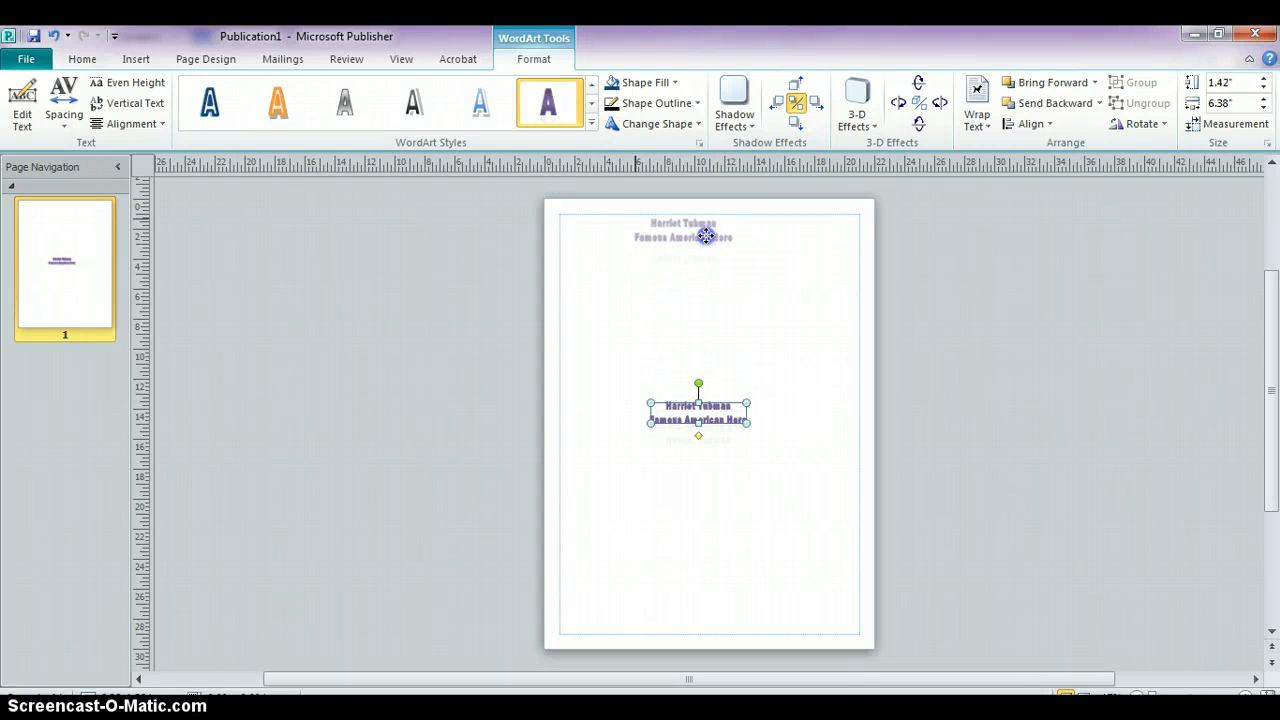
Position the WordArt title at the page top and stretch it across the page width.
drag(698, 412, 686, 230)
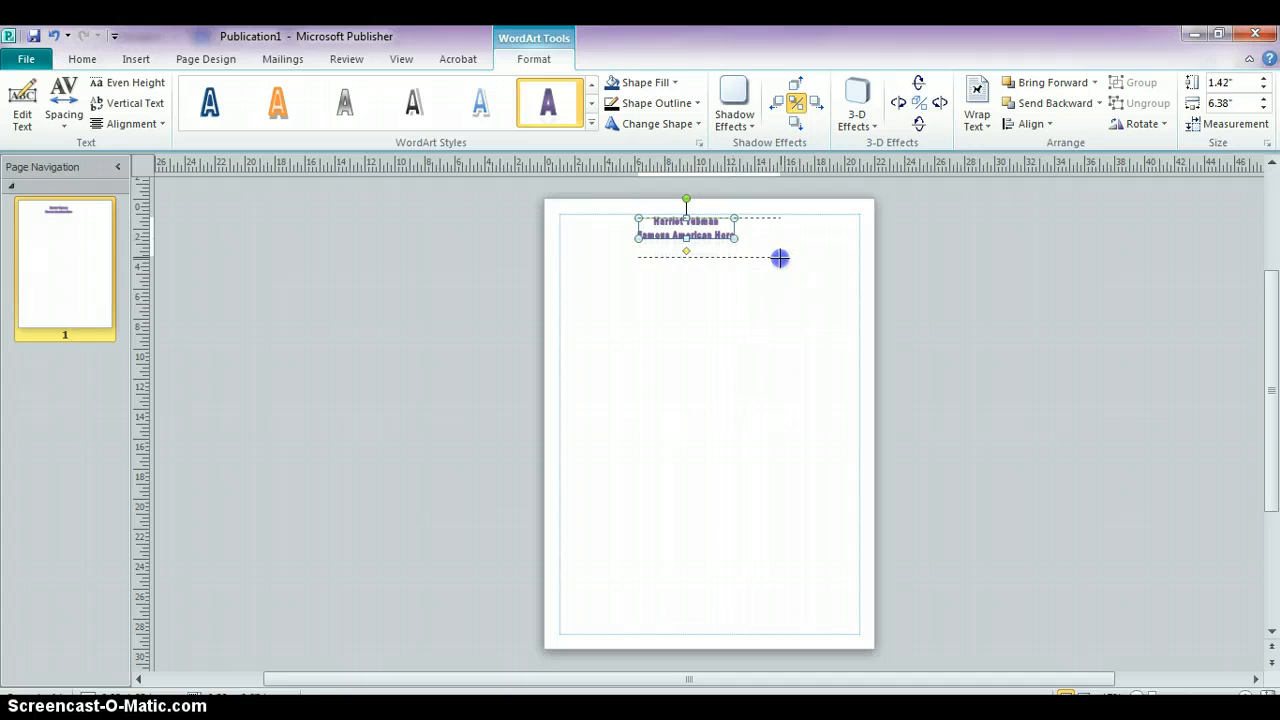
drag(778, 258, 844, 266)
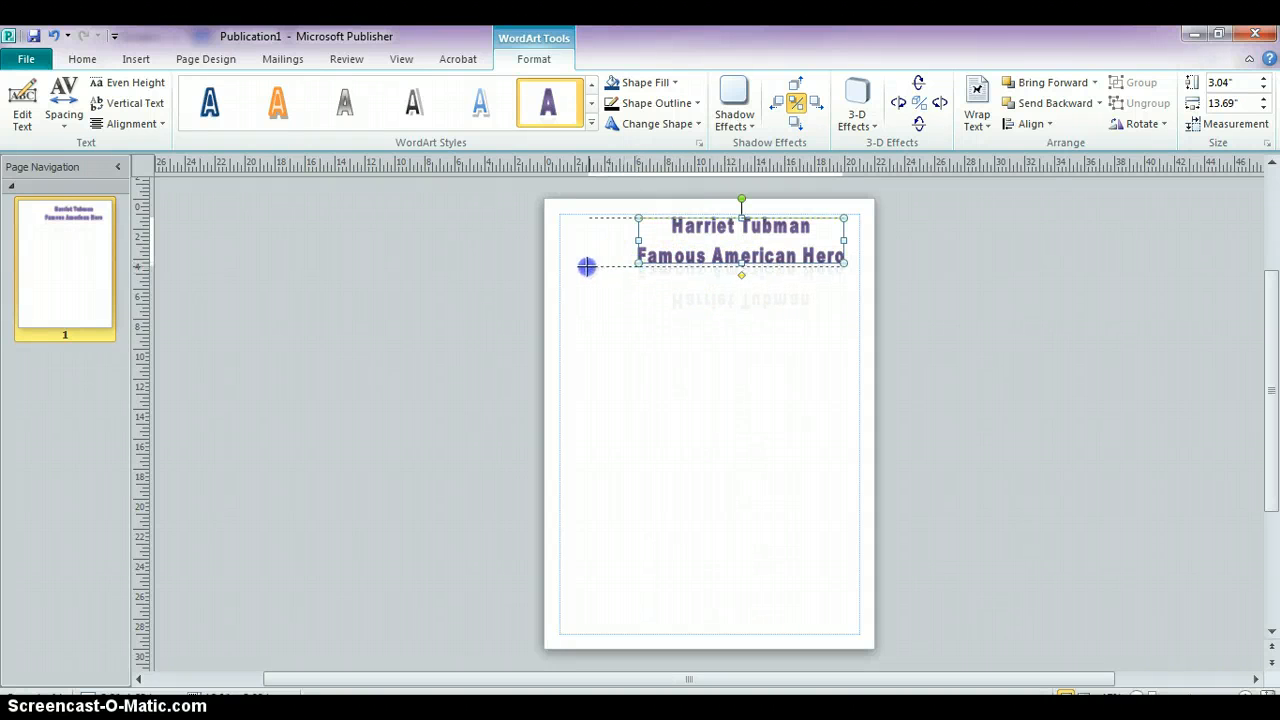
drag(584, 268, 704, 278)
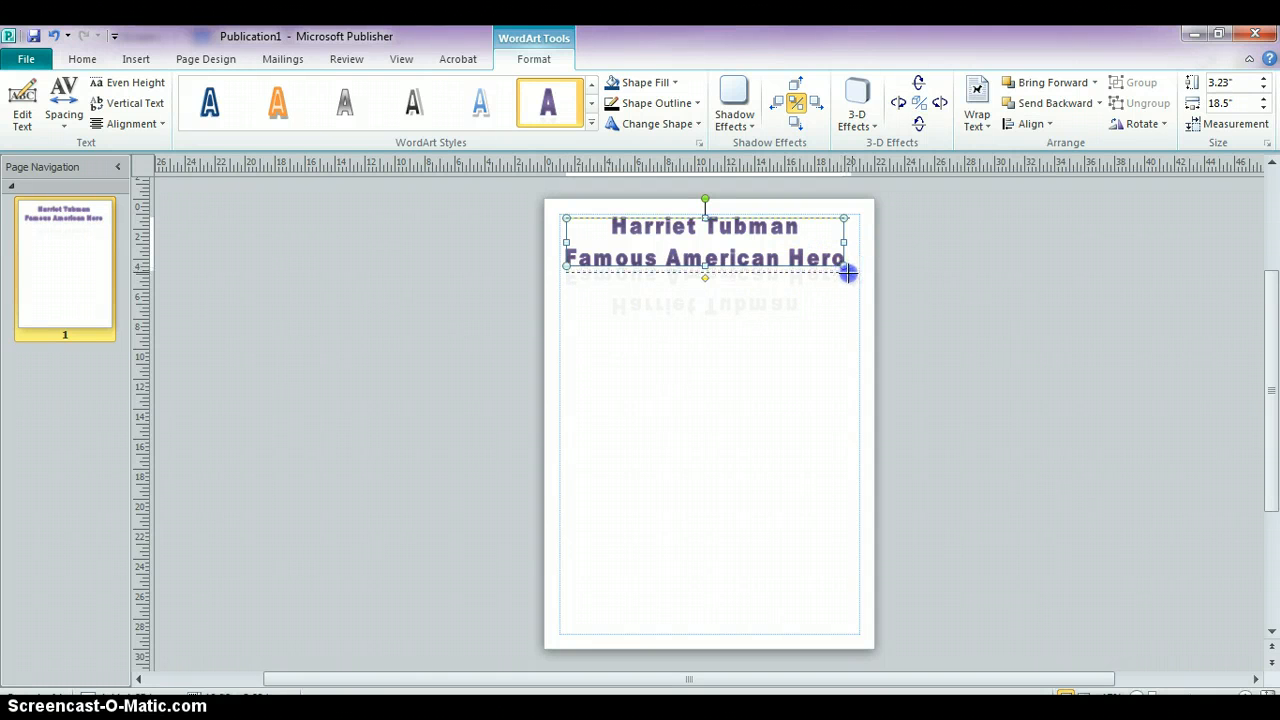
drag(848, 272, 856, 290)
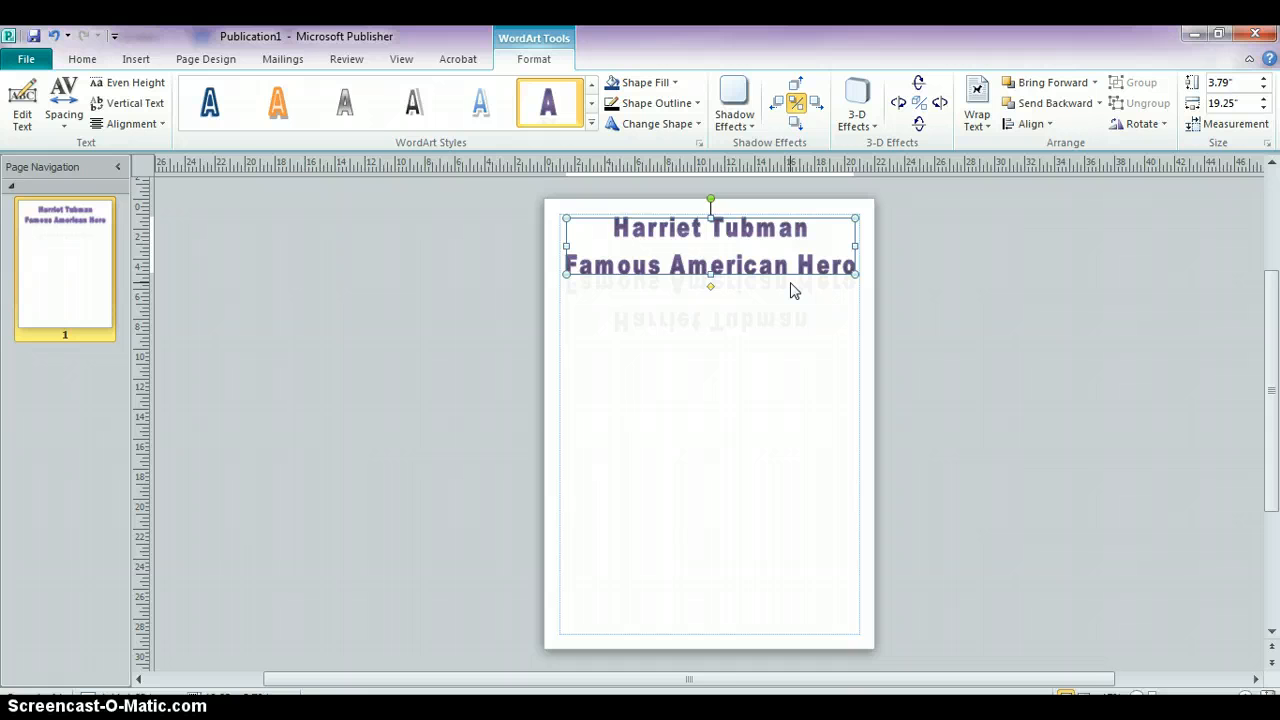
click(760, 340)
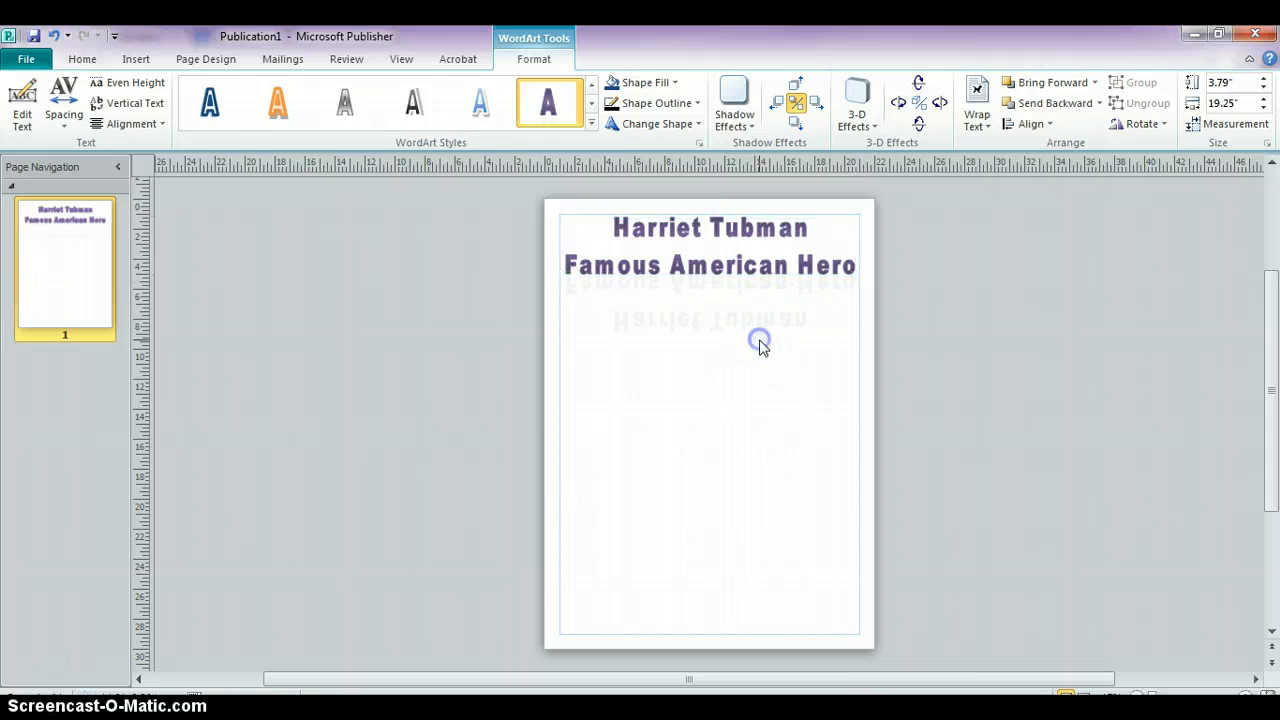
click(710, 264)
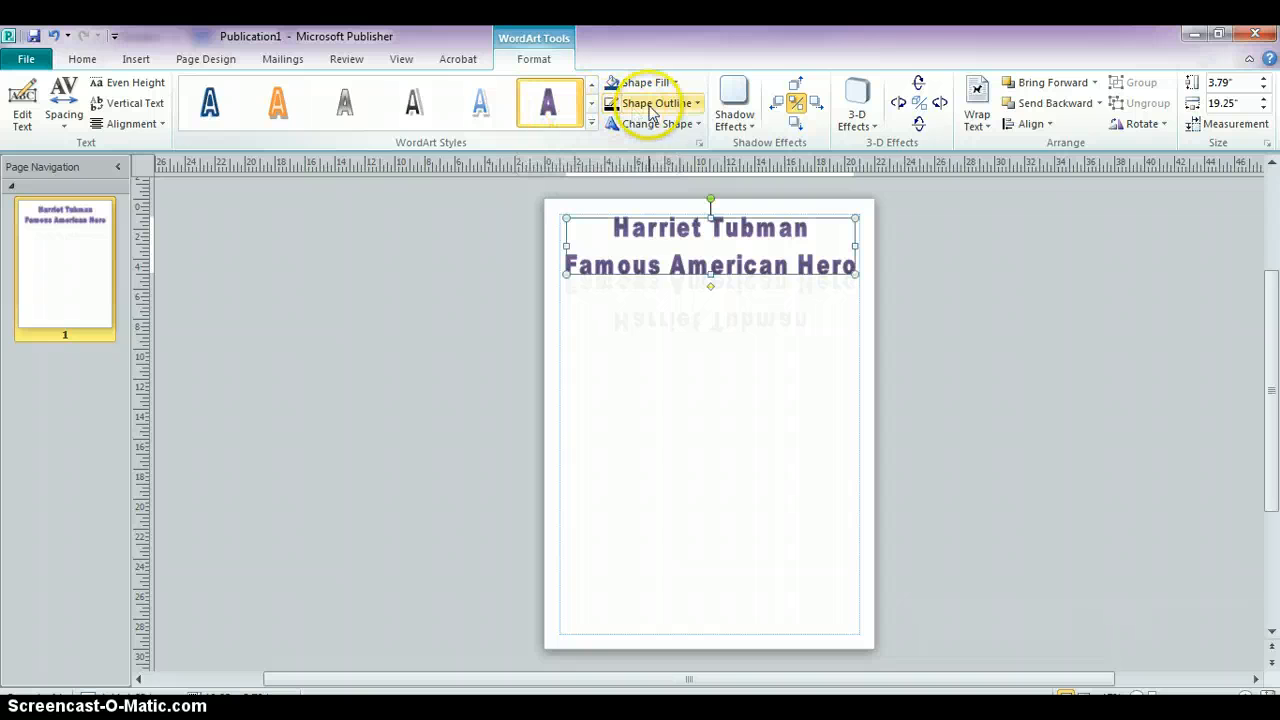
mouse_move(640, 82)
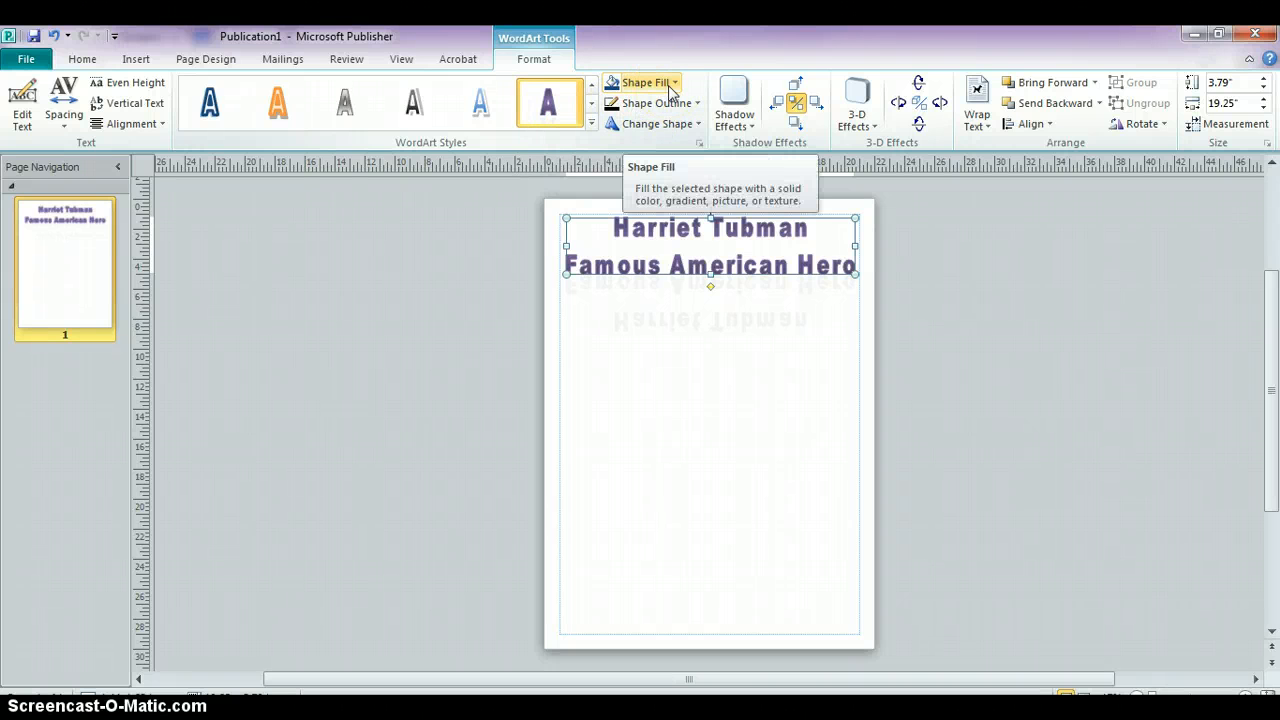
click(638, 82)
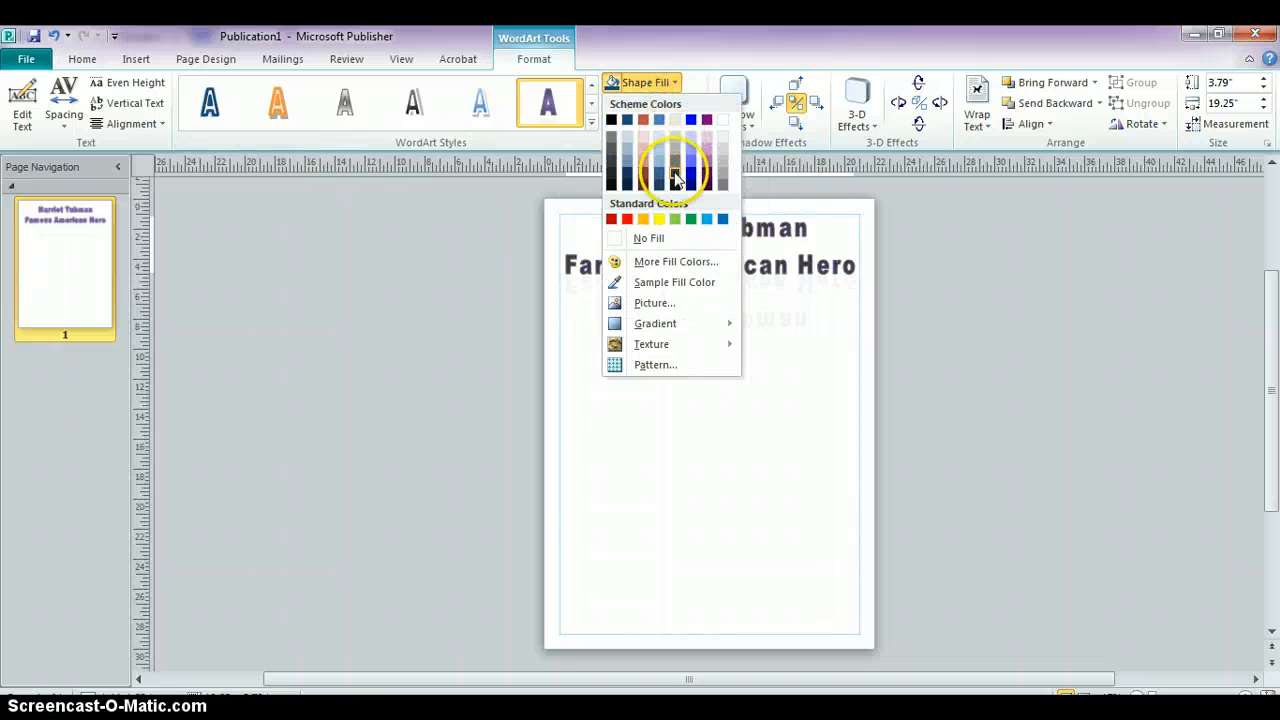
click(676, 150)
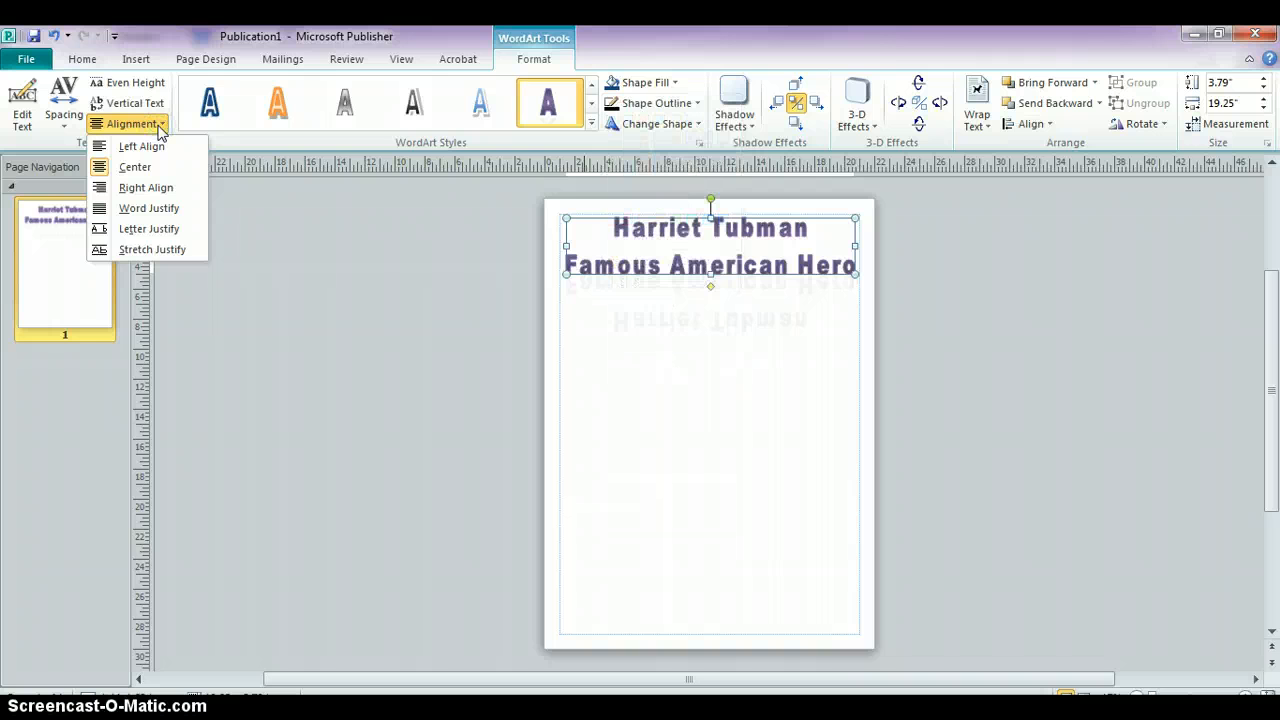
click(64, 100)
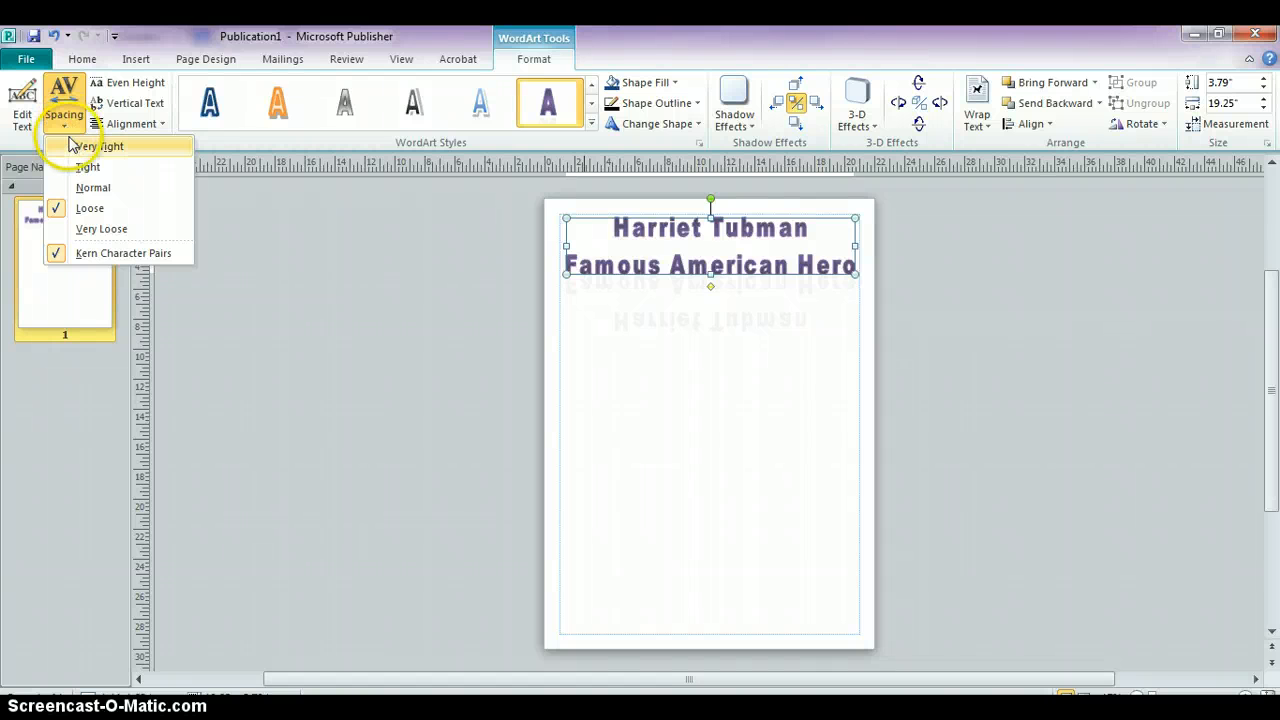
mouse_move(92, 188)
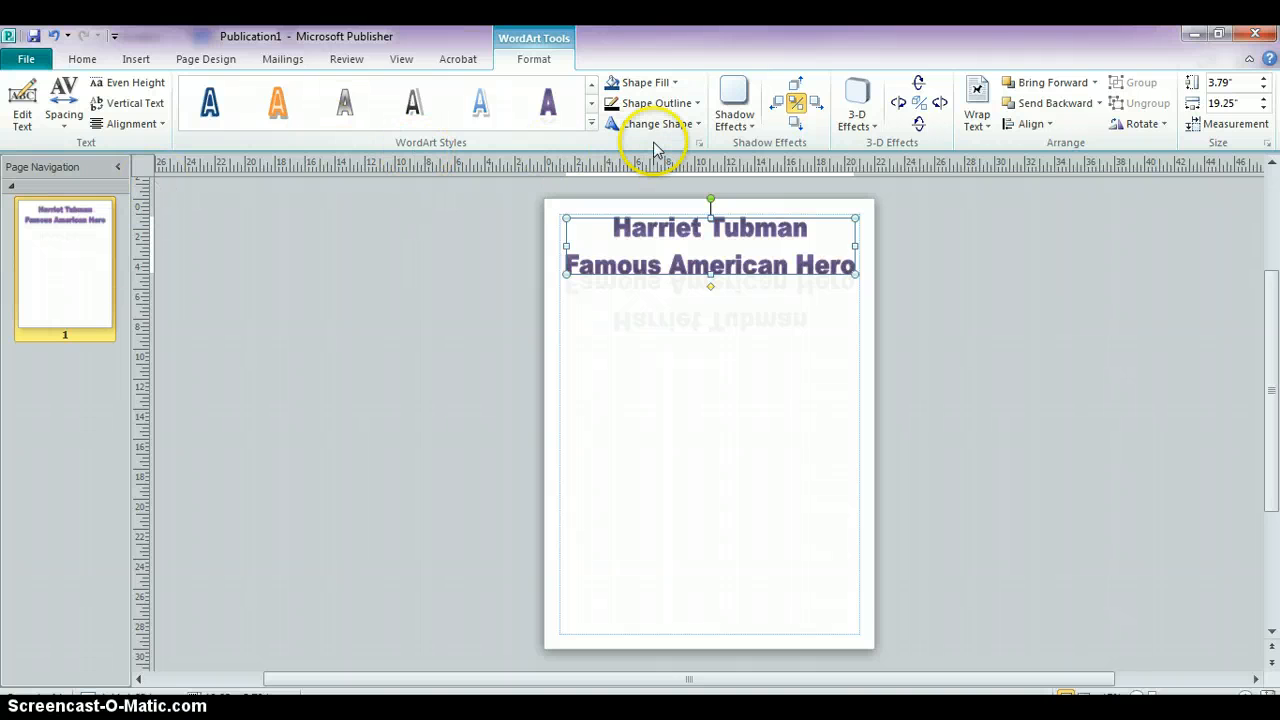
Set the title's Shape Outline weight to 3 pt.
click(734, 100)
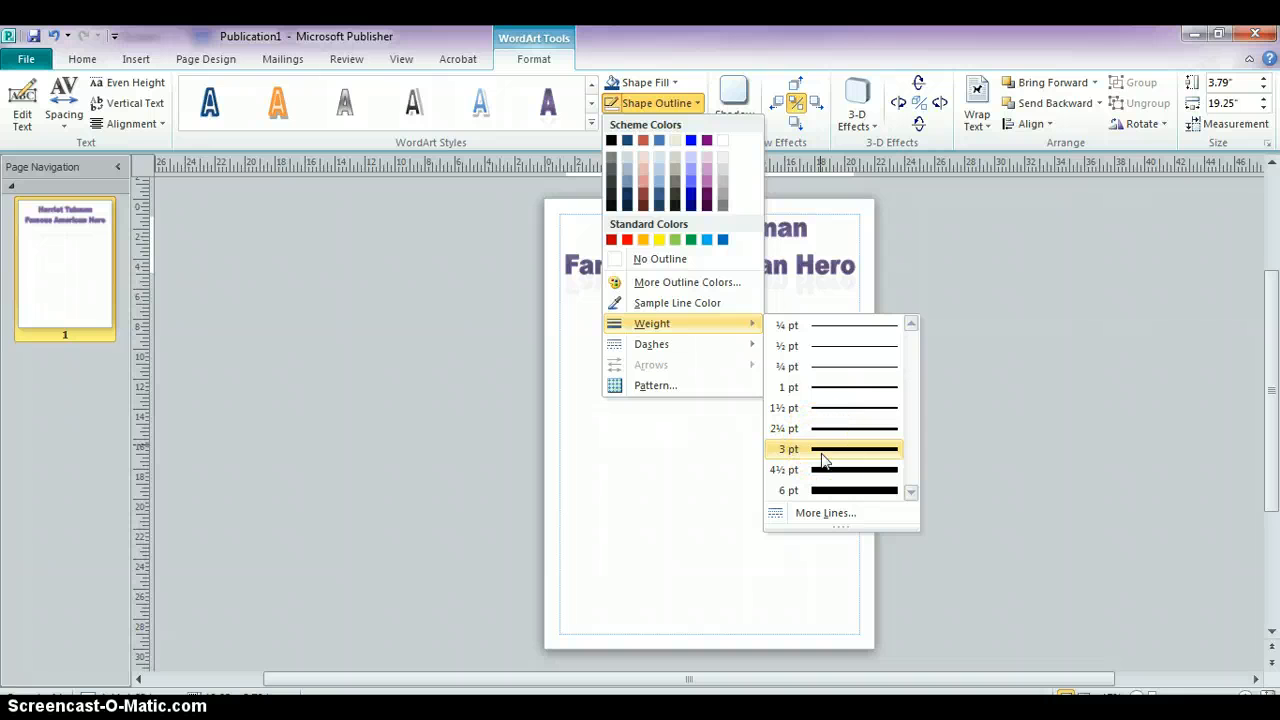
click(788, 448)
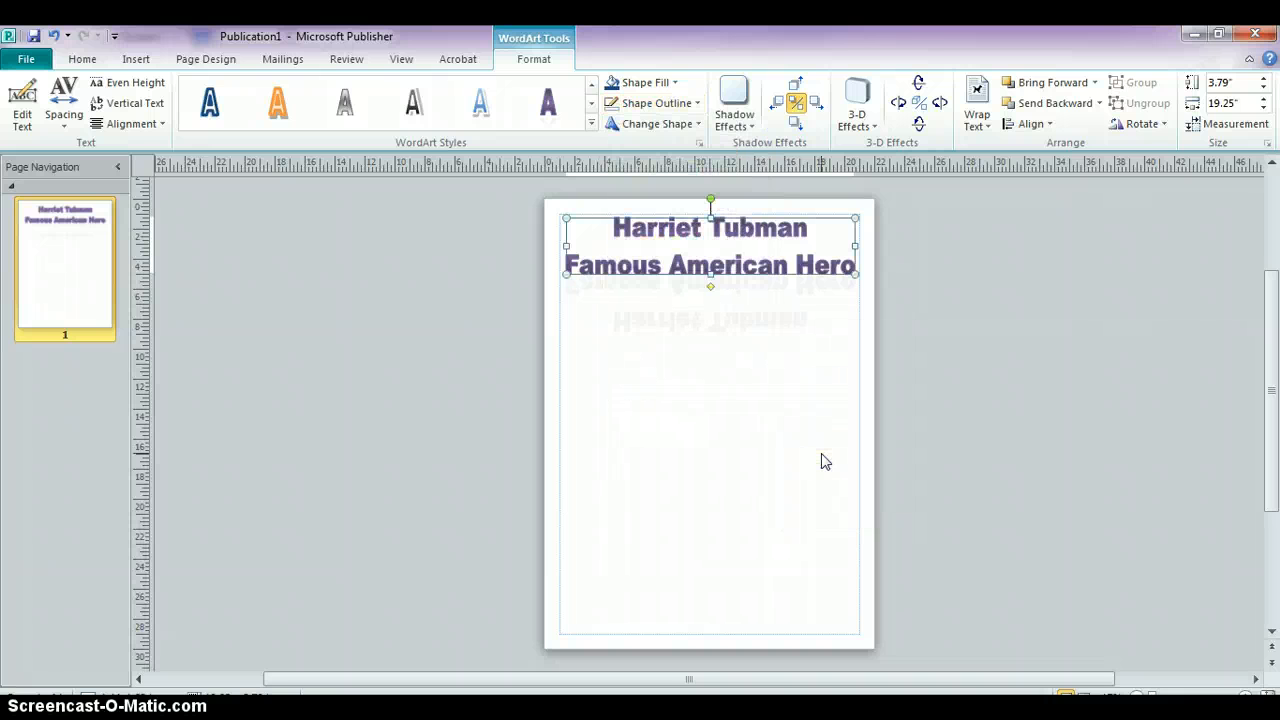